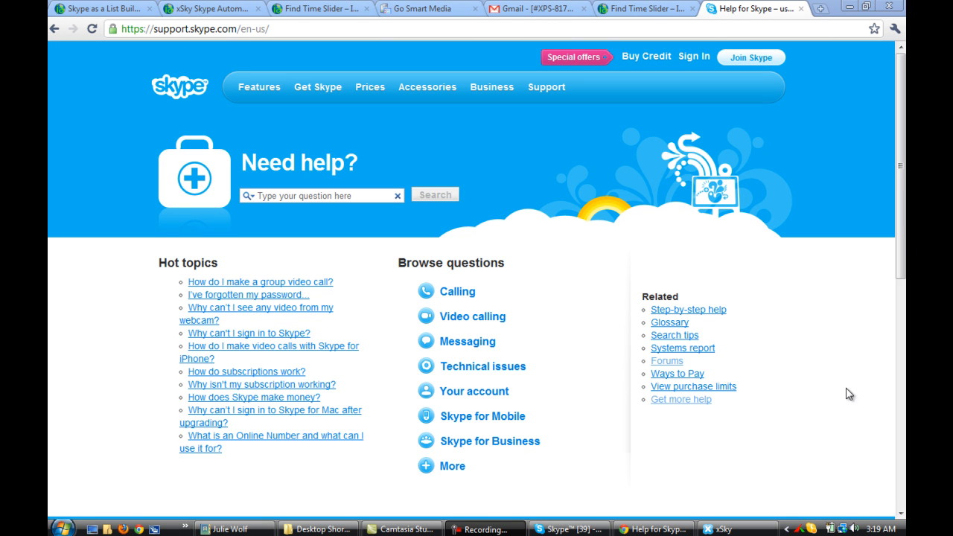
mouse_move(593, 134)
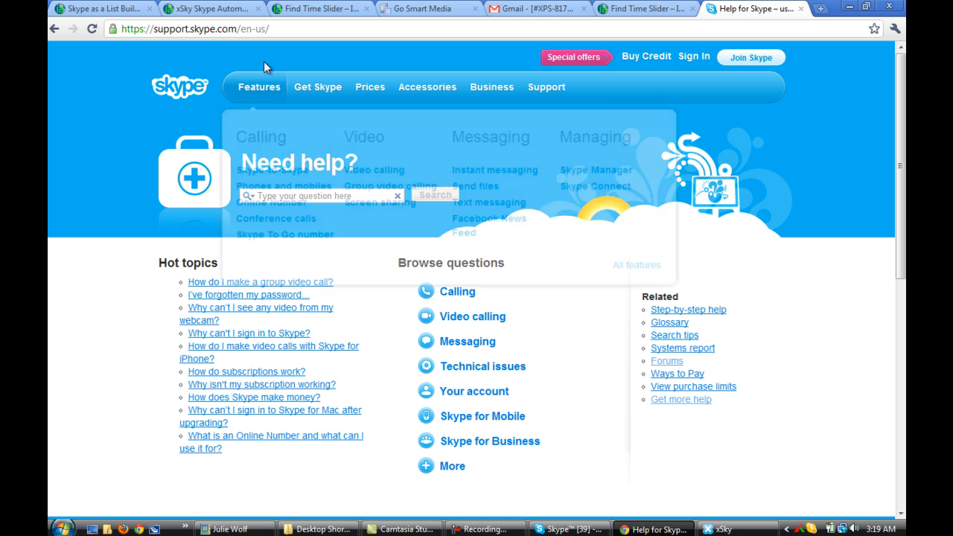
- Go to skype.com and return to the Skype Support homepage
left_click(195, 29)
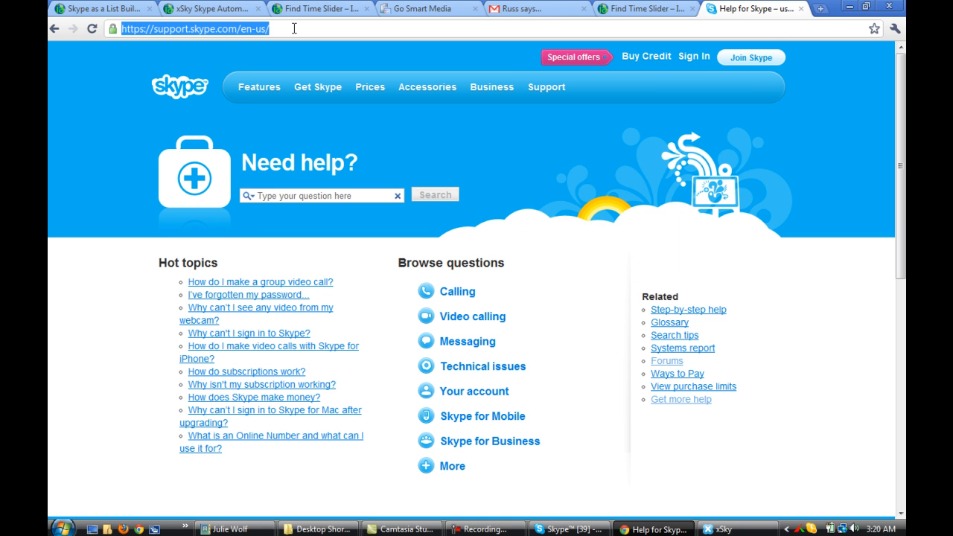
type("skype")
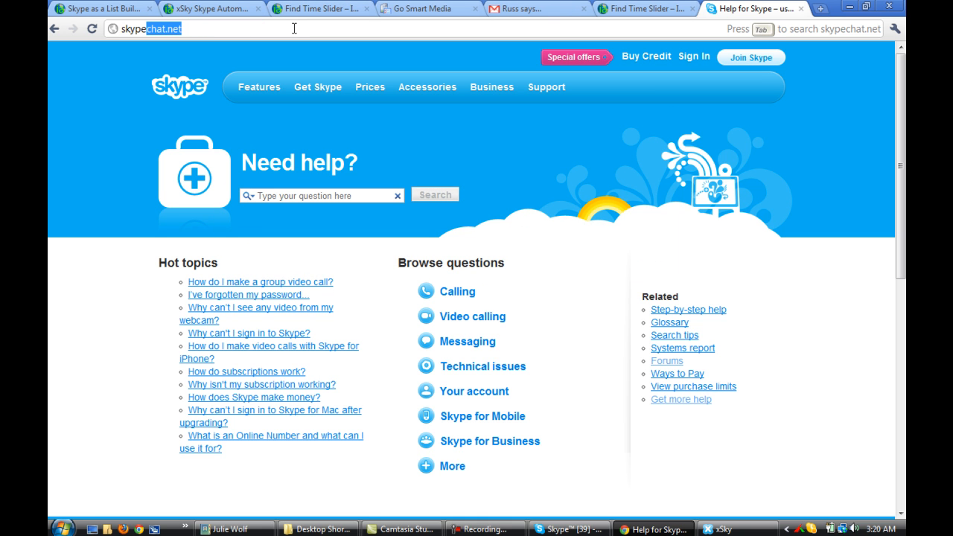
type("skype.com/intl/en-us/welcomeback/")
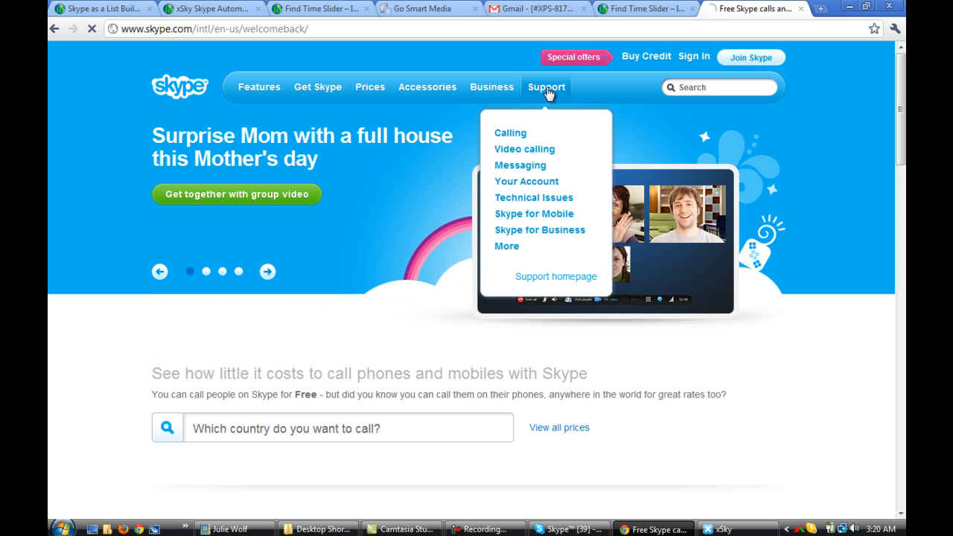
left_click(556, 276)
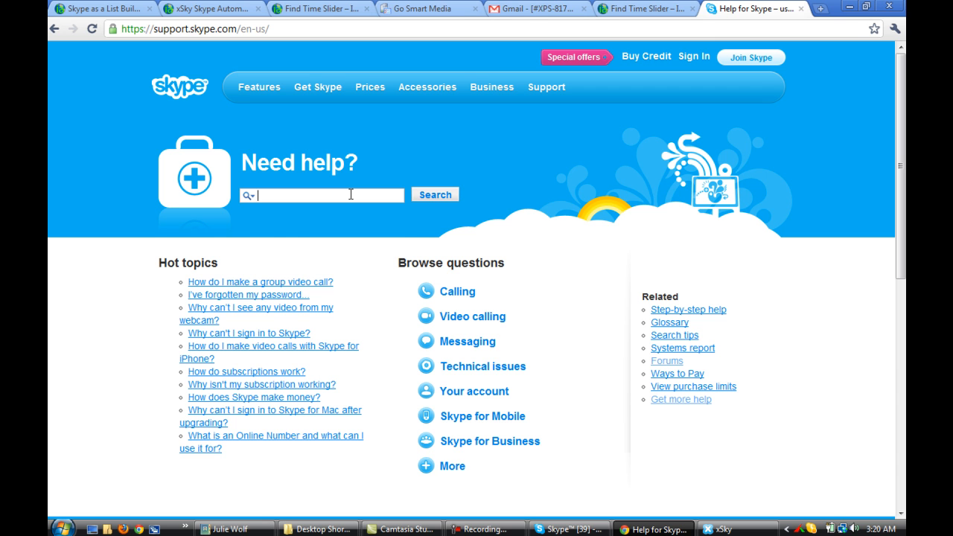
- Search the help for 'chat history', returning 14 FAQ answers
type("s")
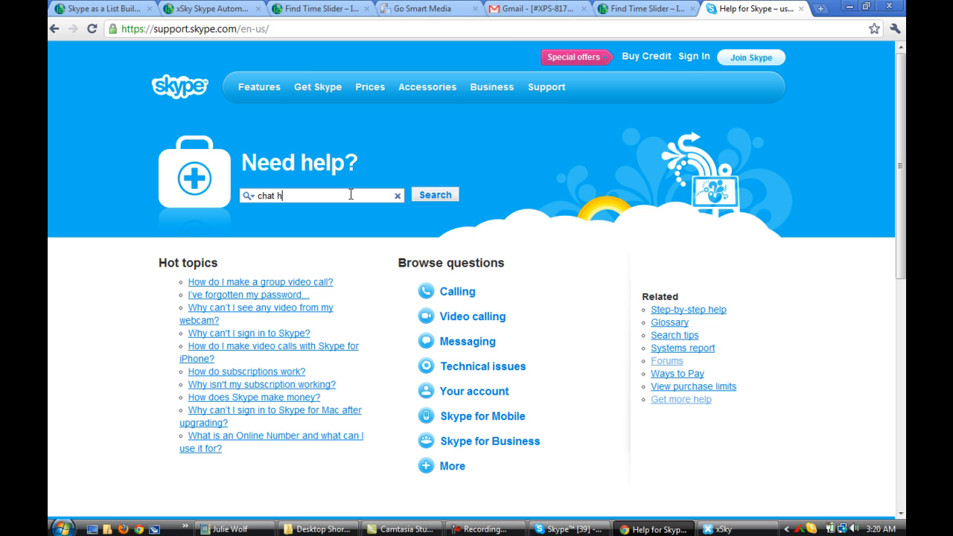
type("isot")
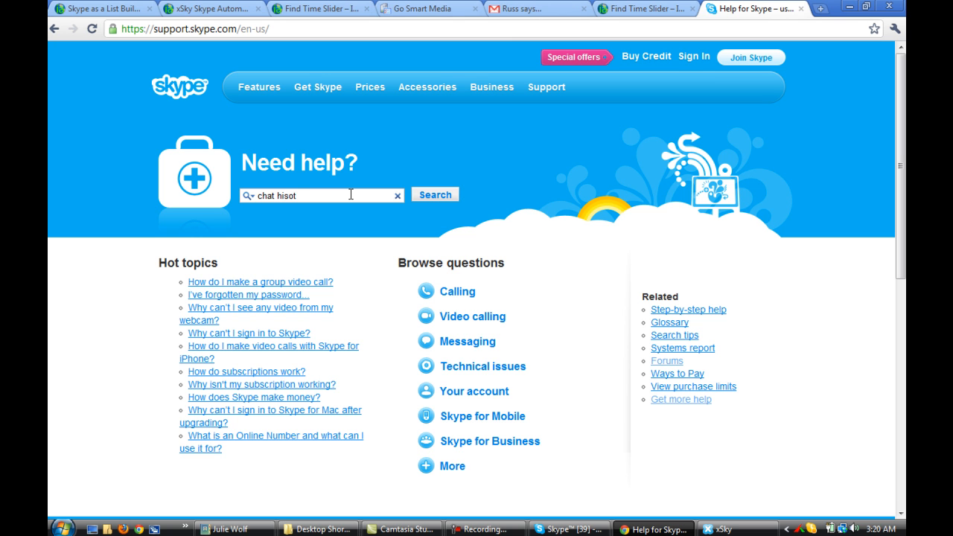
key("BackSpace")
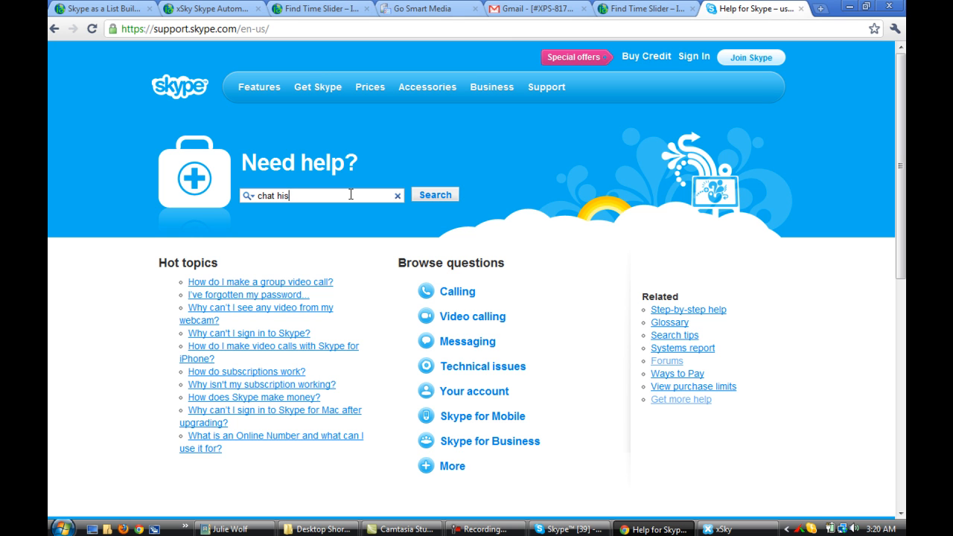
type("tory")
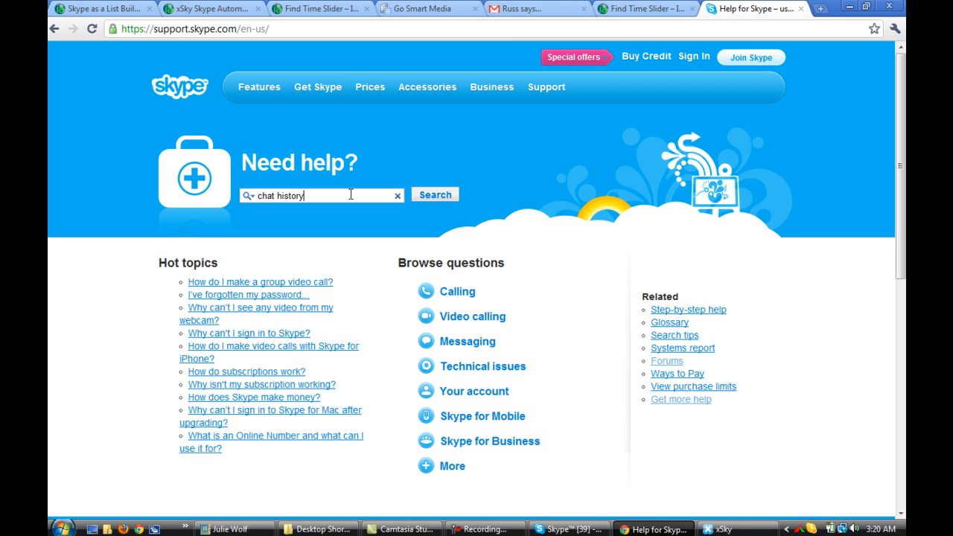
mouse_move(468, 215)
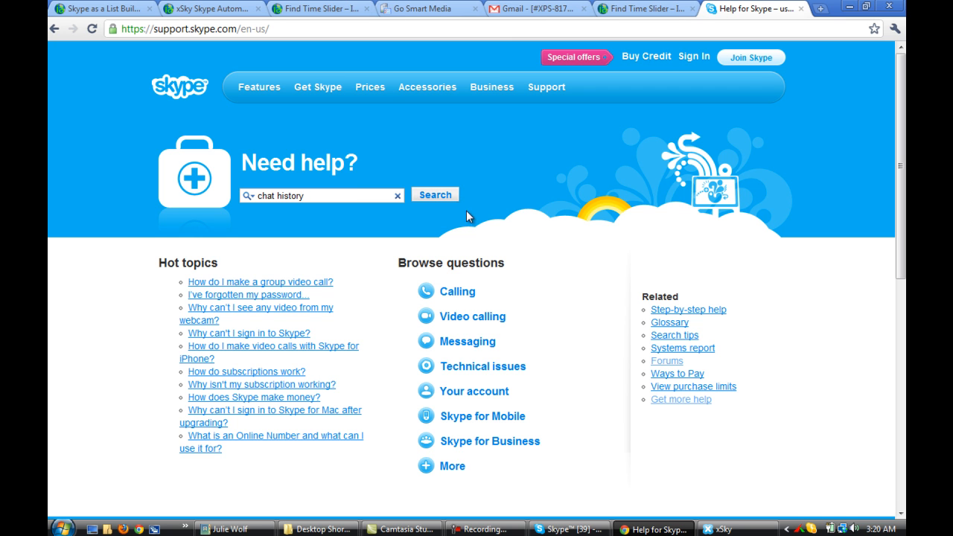
left_click(434, 194)
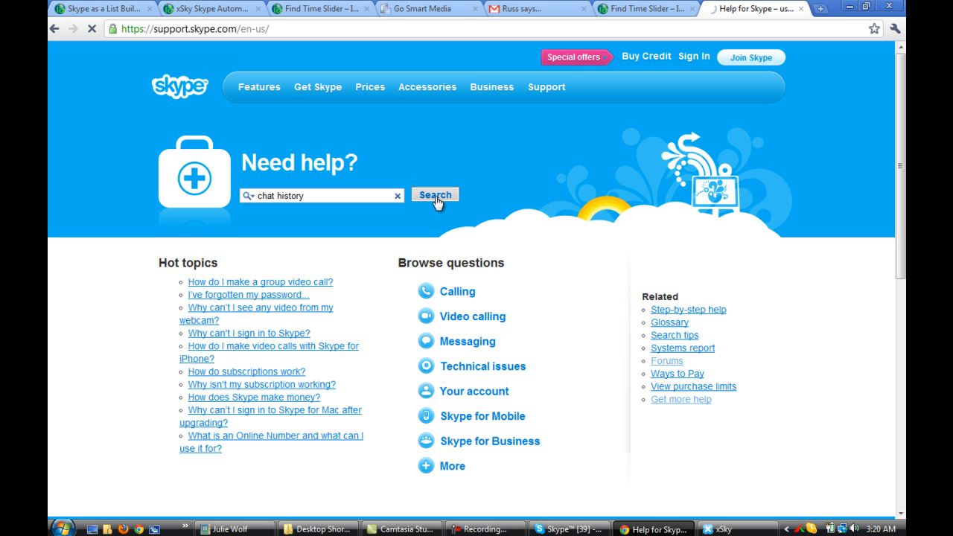
left_click(434, 194)
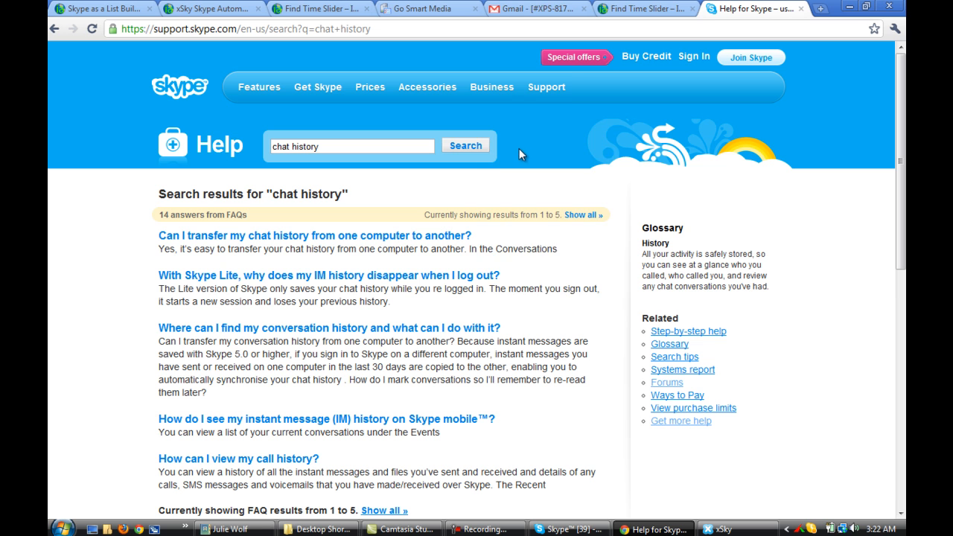
- Follow 'Get more help', sign in, and reach the chat-or-email support selection page
left_click(546, 86)
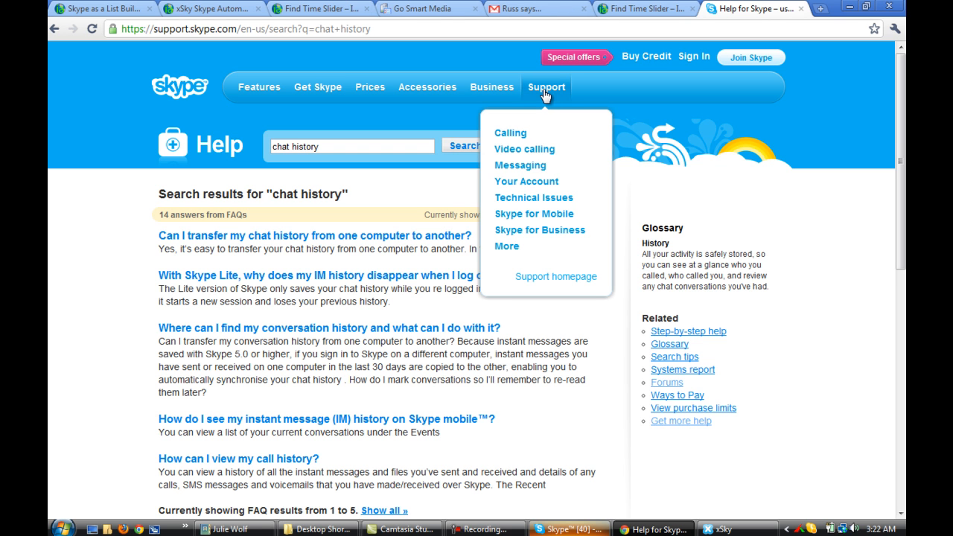
mouse_move(549, 63)
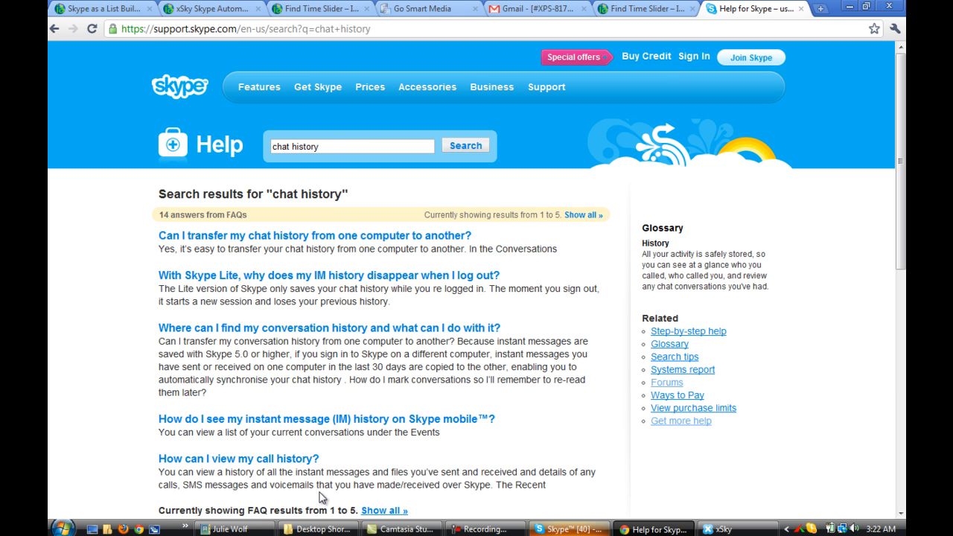
mouse_move(707, 454)
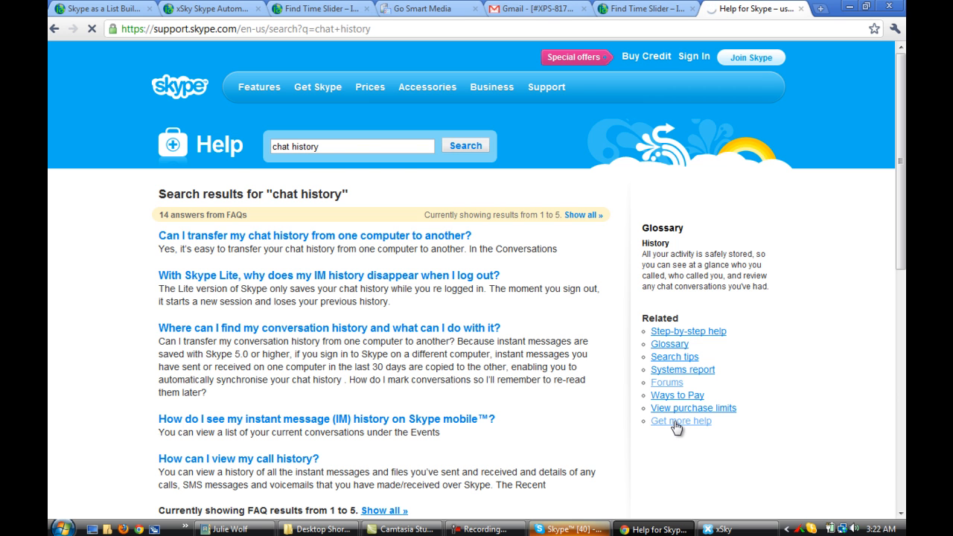
left_click(680, 421)
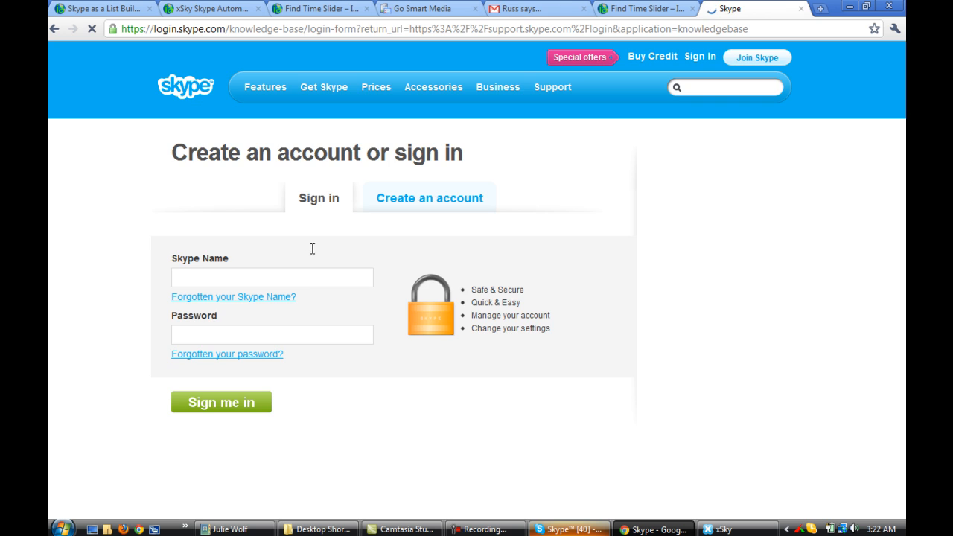
left_click(221, 402)
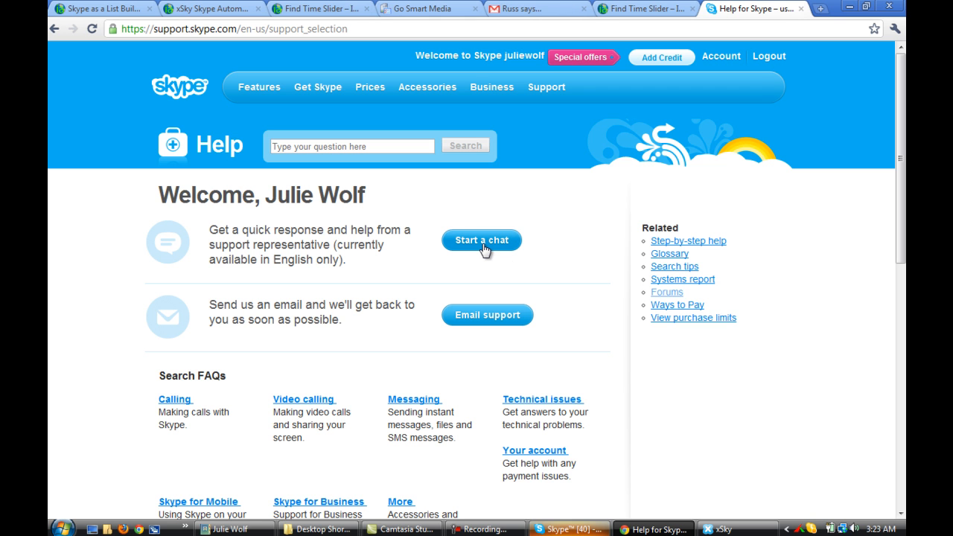
mouse_move(463, 250)
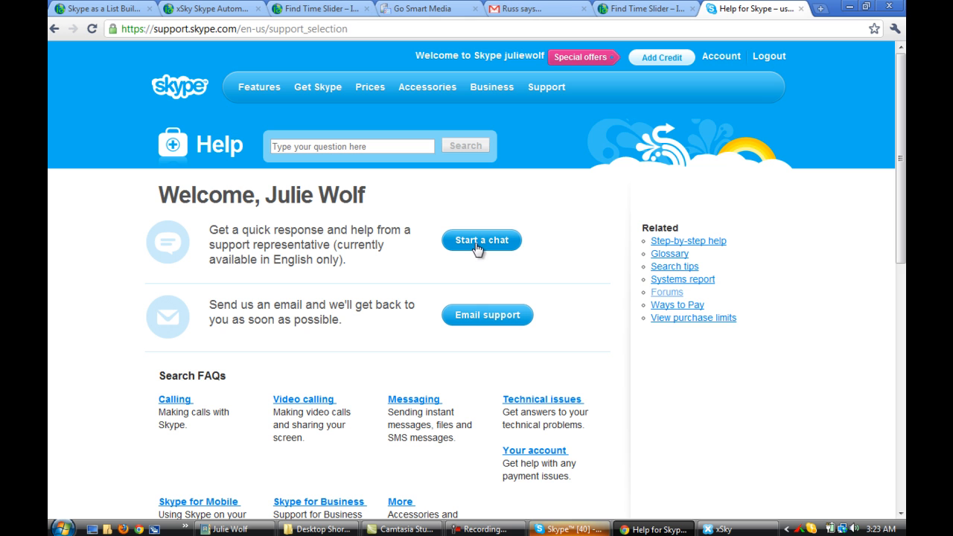
mouse_move(476, 314)
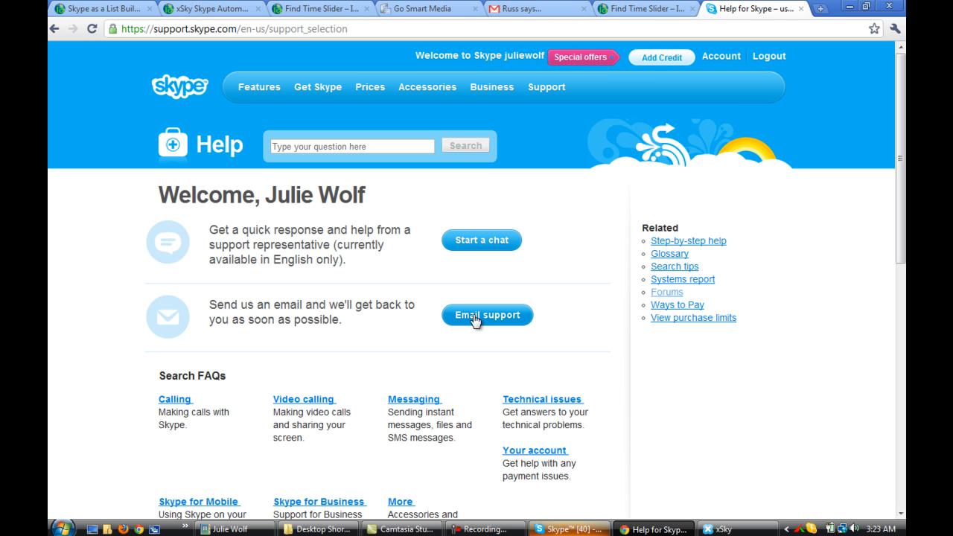
mouse_move(491, 333)
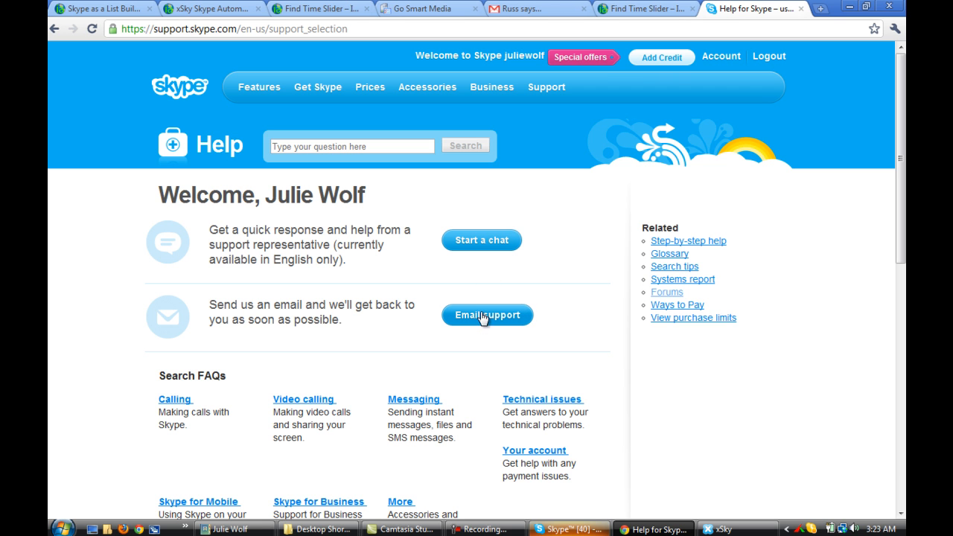
mouse_move(481, 240)
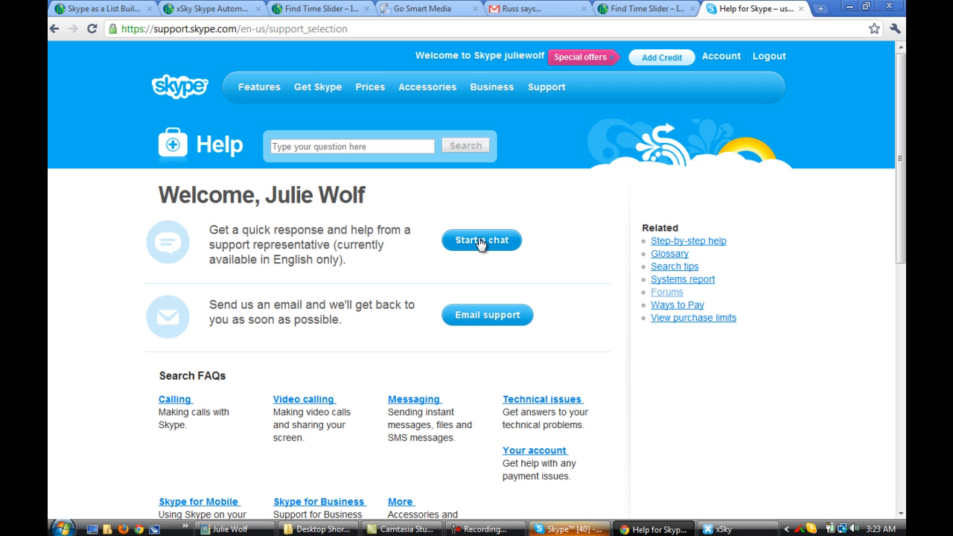
mouse_move(477, 285)
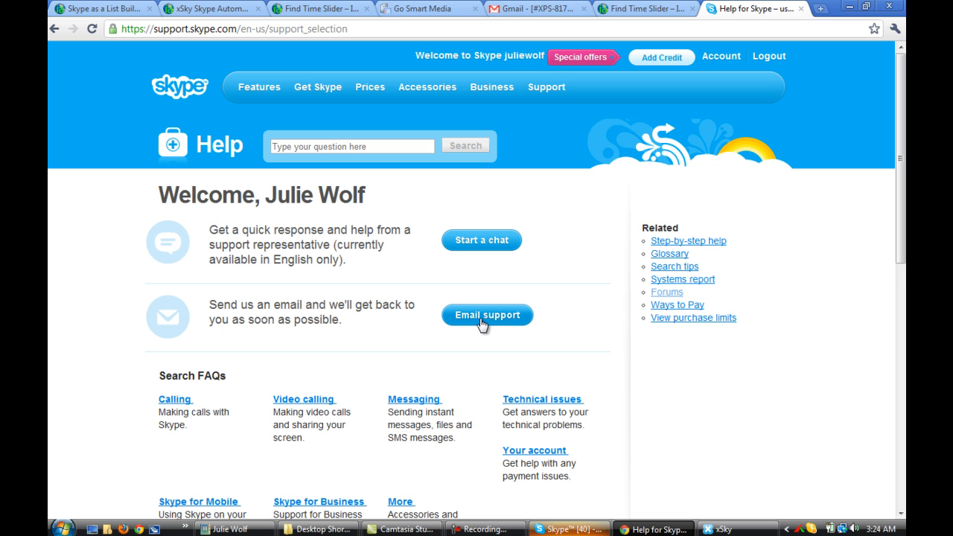
mouse_move(481, 240)
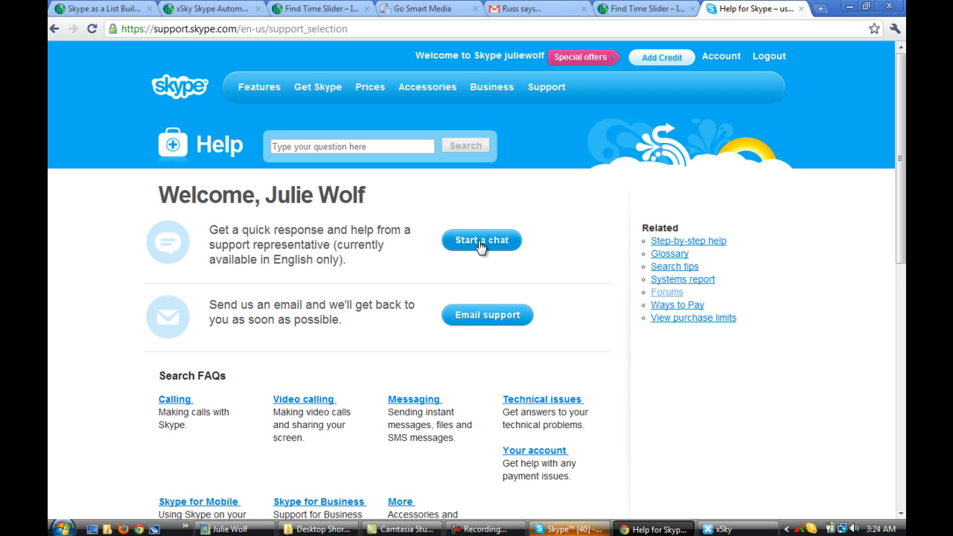
mouse_move(477, 252)
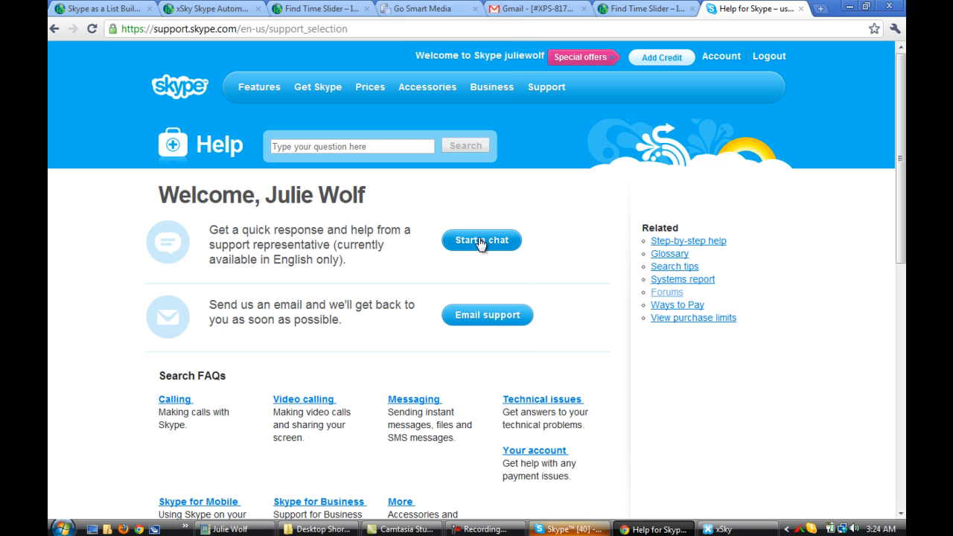
- Start a Live Chat window with a Skype support representative
left_click(481, 240)
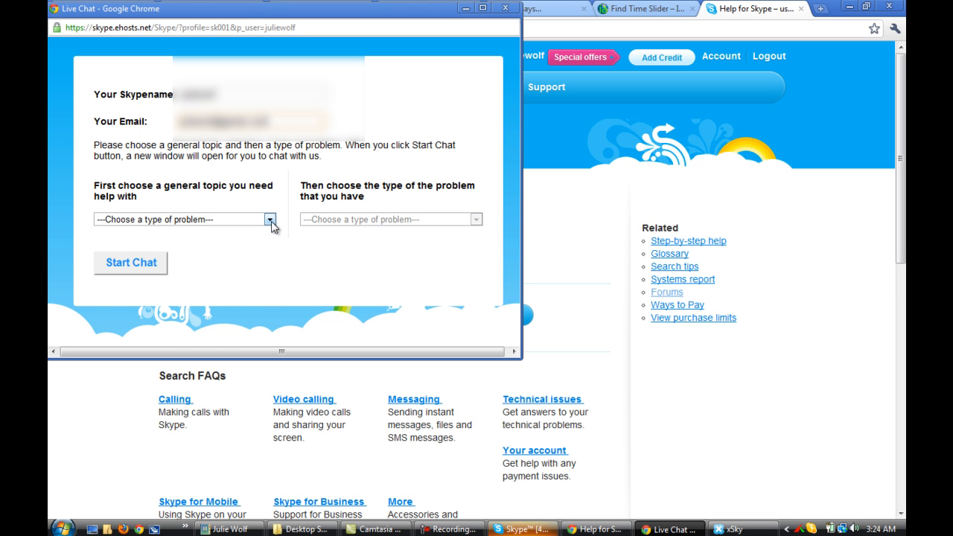
- Choose My Account as the general topic, then move on to the problem type list
left_click(270, 219)
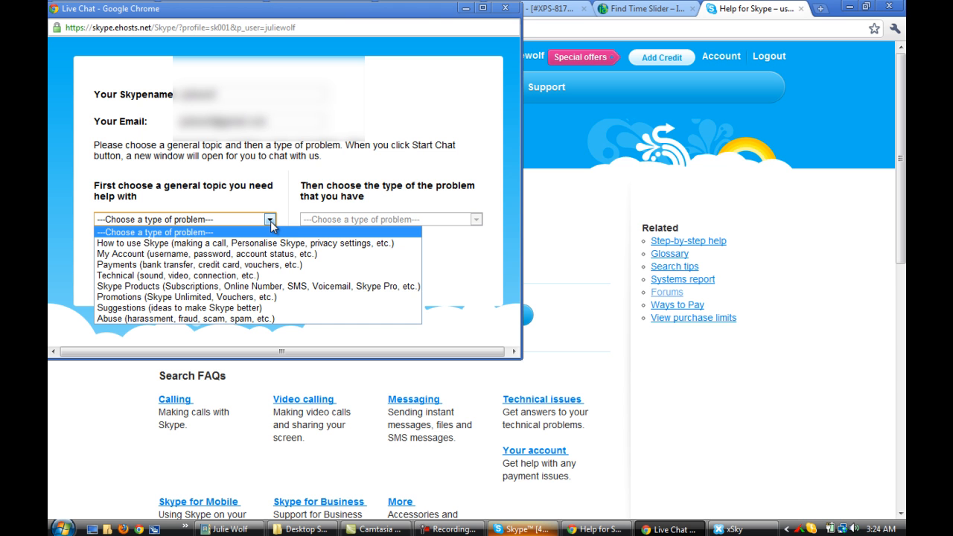
mouse_move(259, 318)
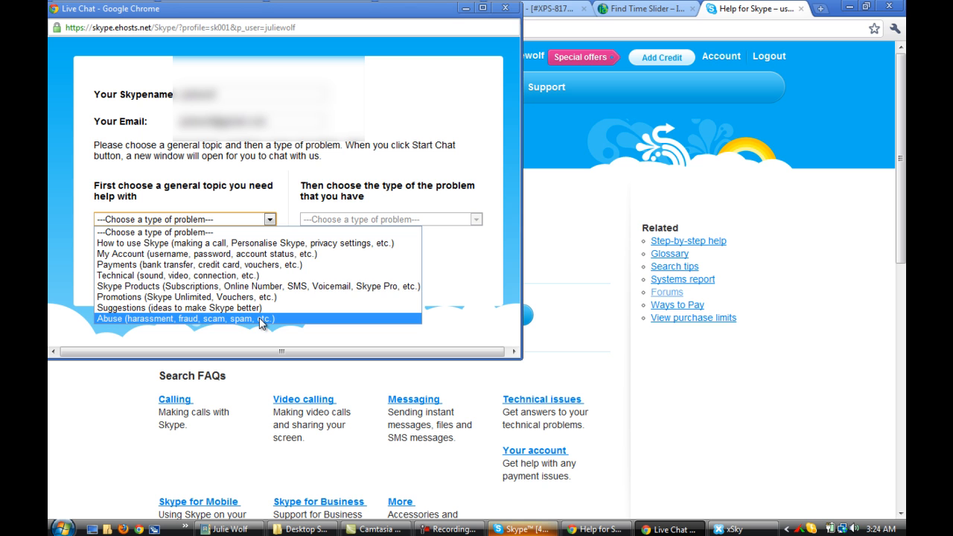
mouse_move(268, 242)
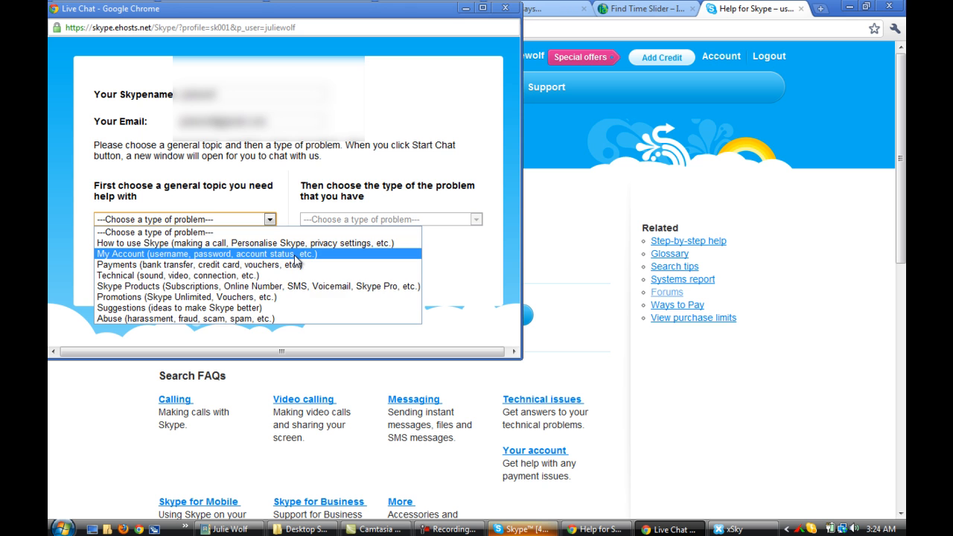
left_click(212, 253)
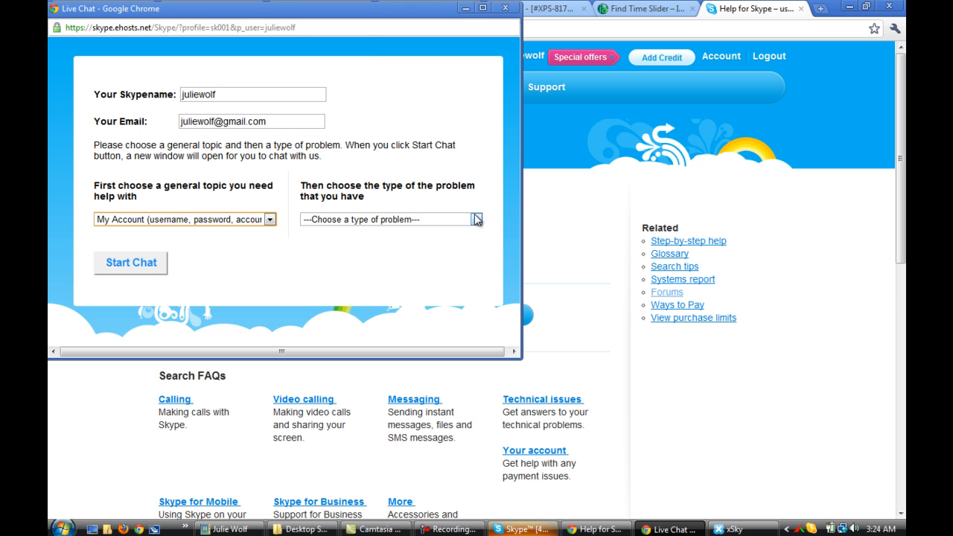
left_click(476, 219)
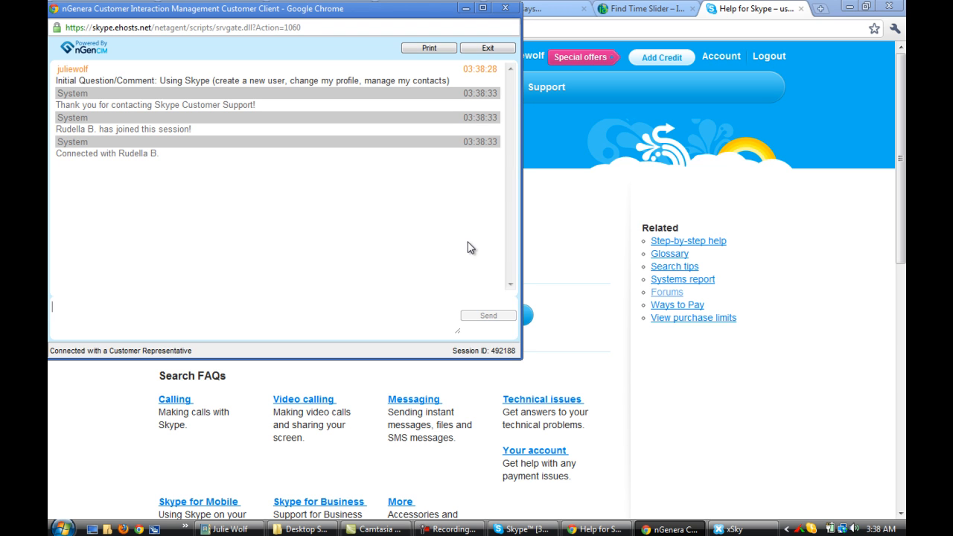
mouse_move(339, 264)
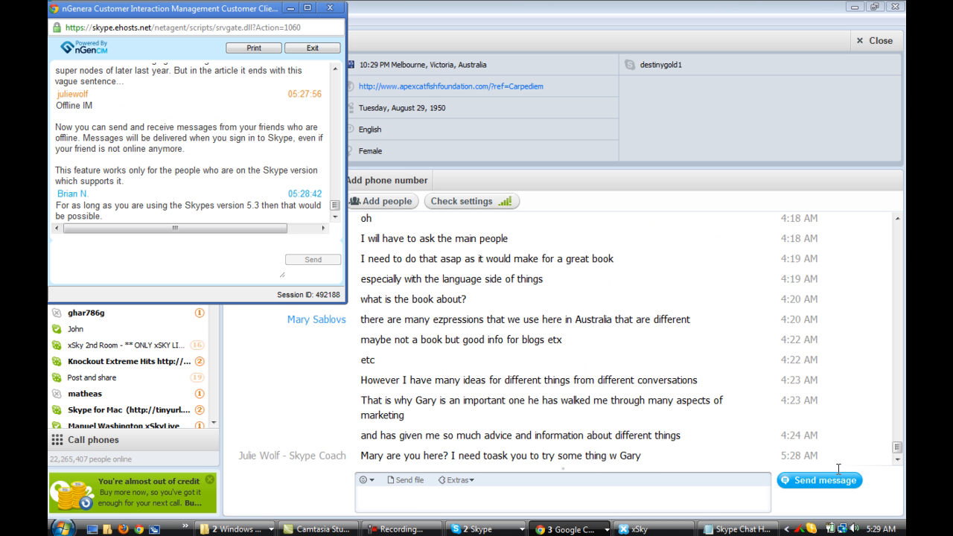
mouse_move(272, 238)
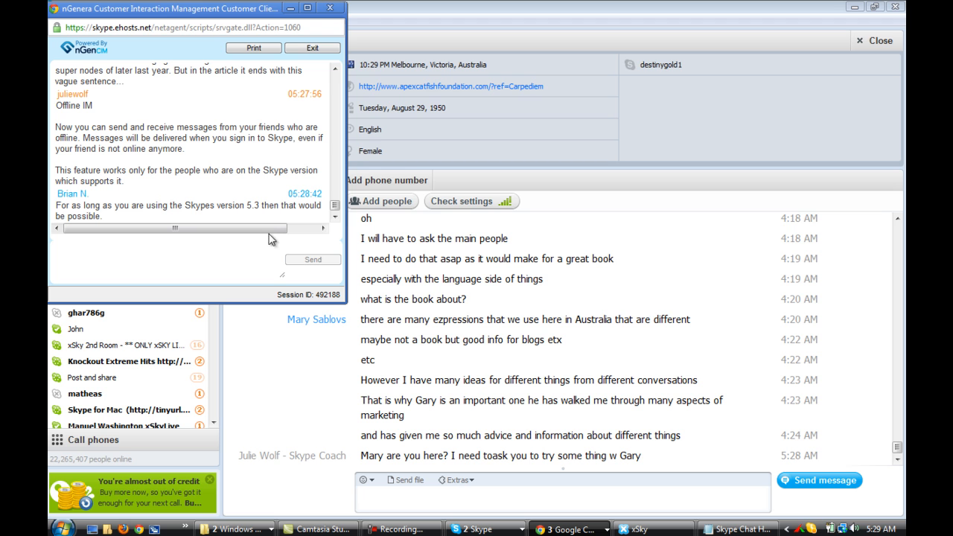
left_click(334, 207)
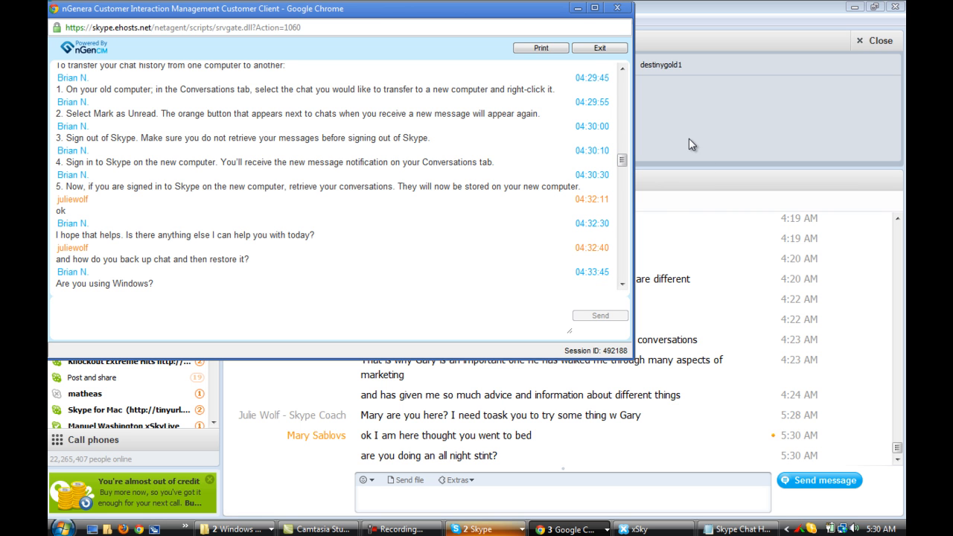
mouse_move(686, 241)
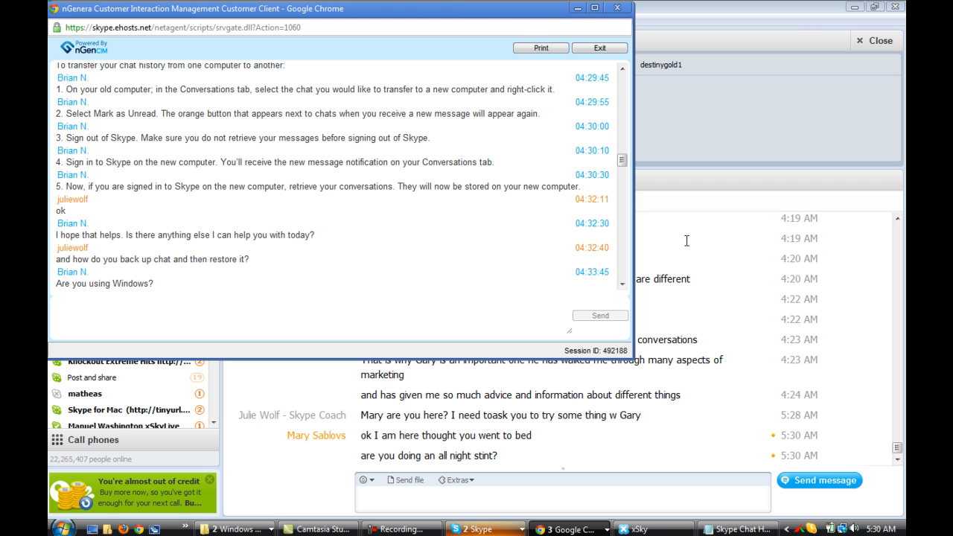
left_click(482, 529)
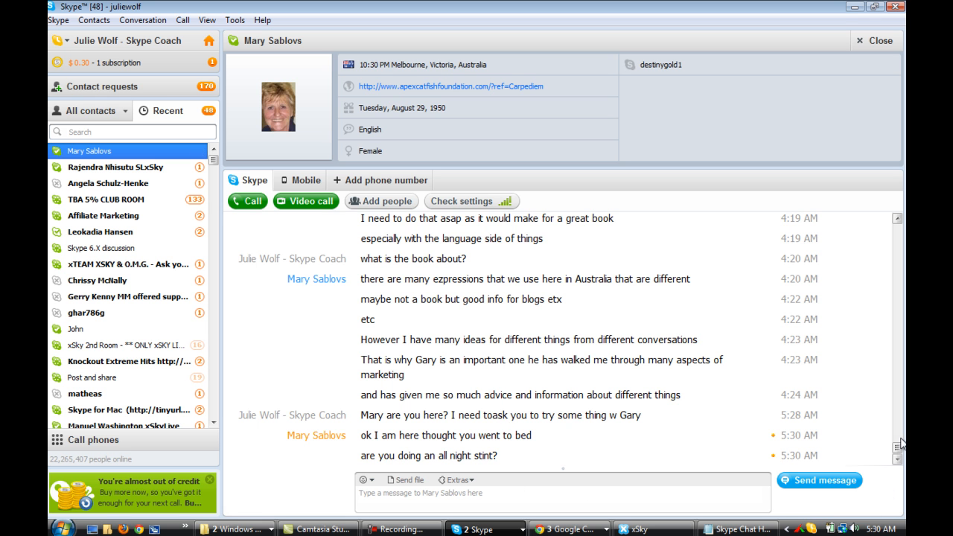
scroll("down", 3)
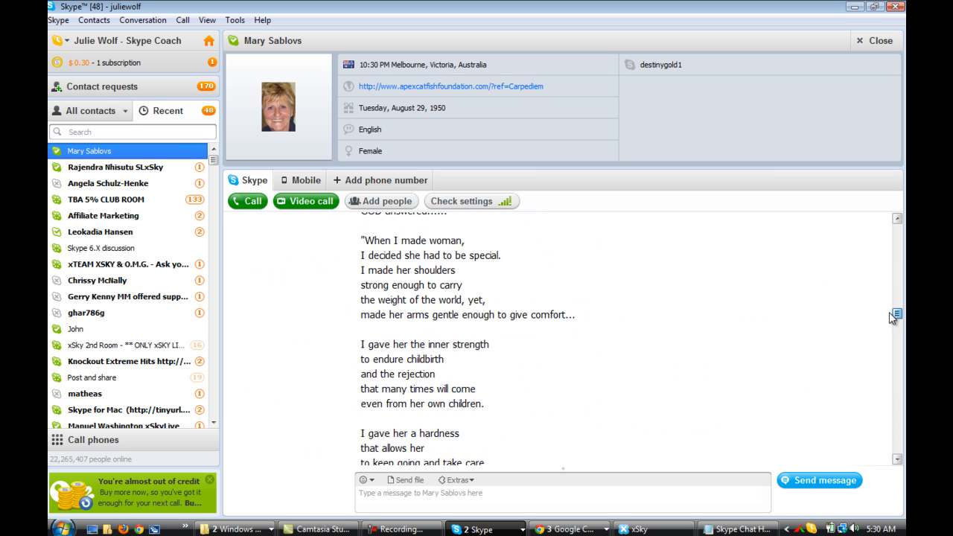
scroll("up", 3)
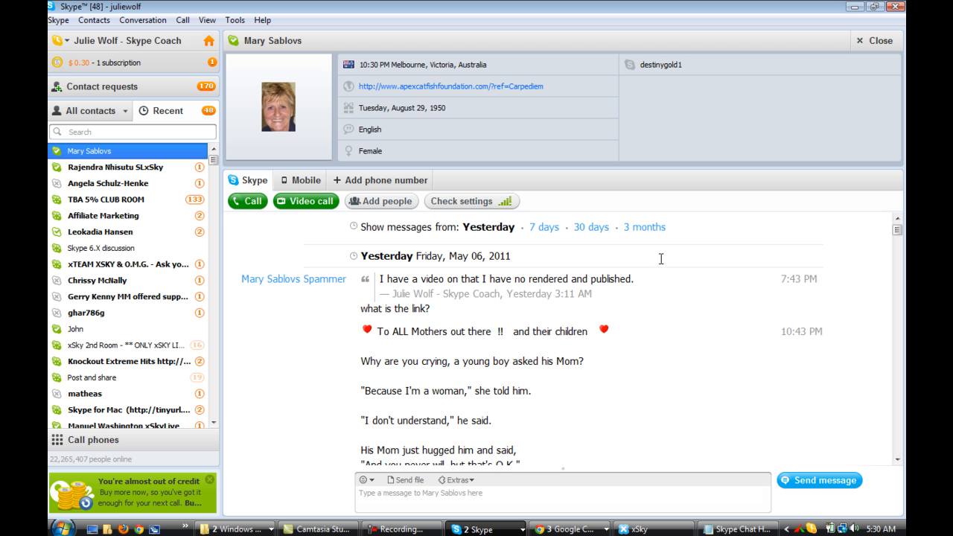
mouse_move(643, 227)
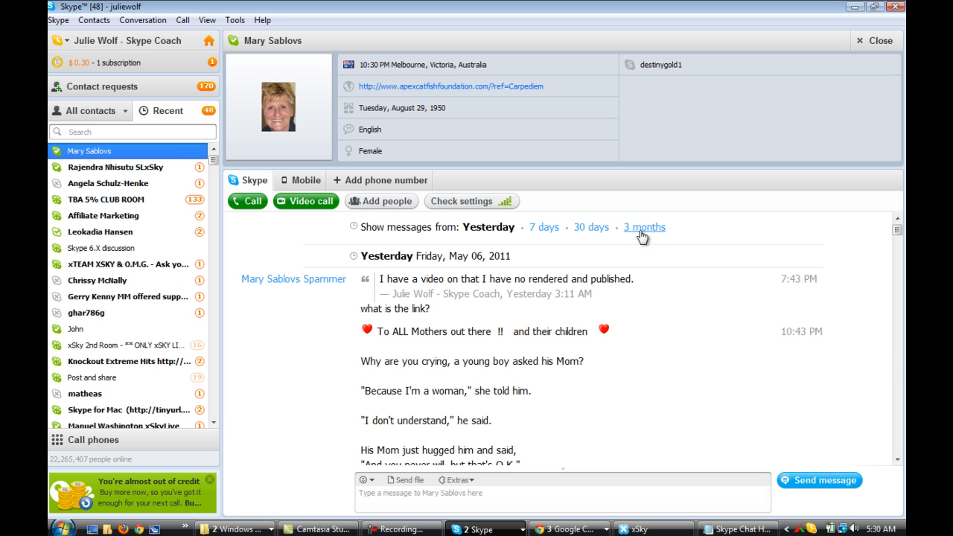
left_click(643, 227)
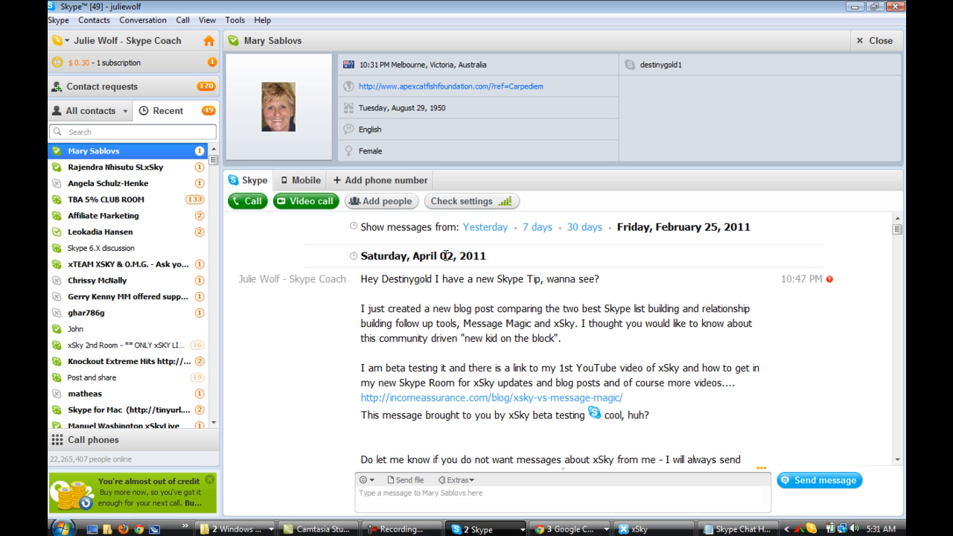
left_click(132, 132)
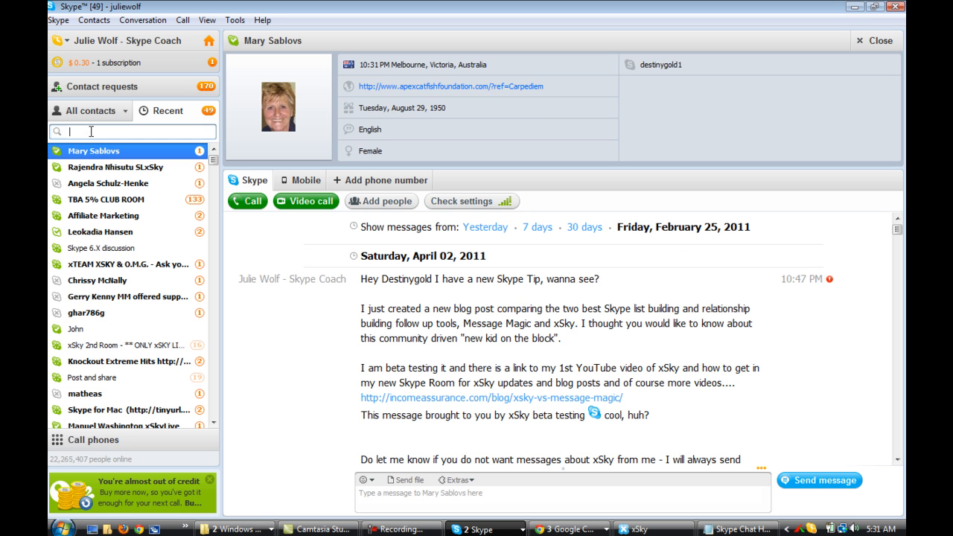
type("Hyla")
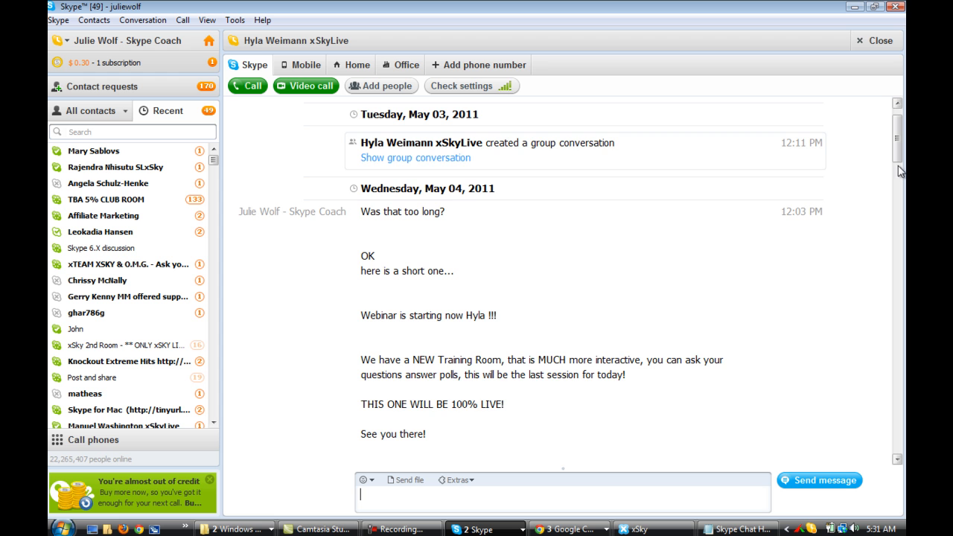
scroll("up", 3)
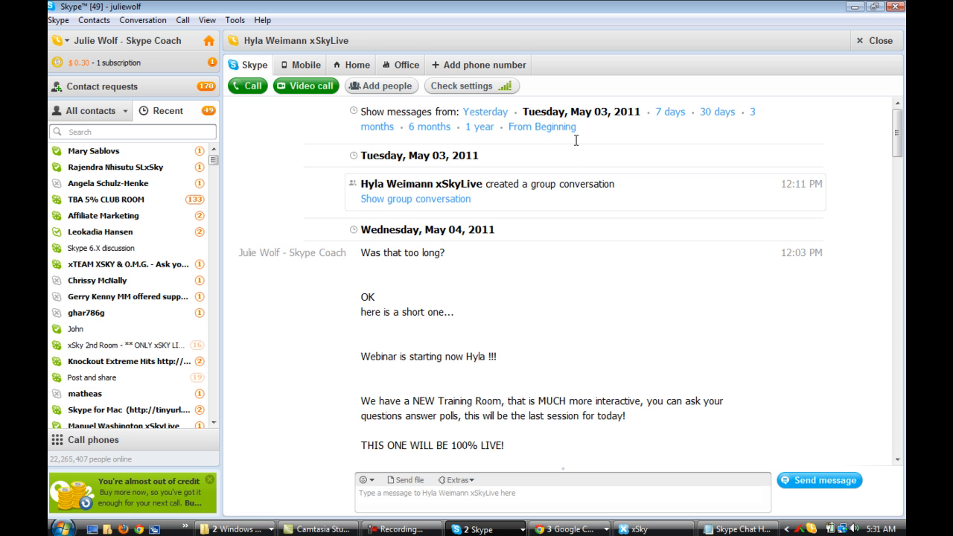
left_click(542, 127)
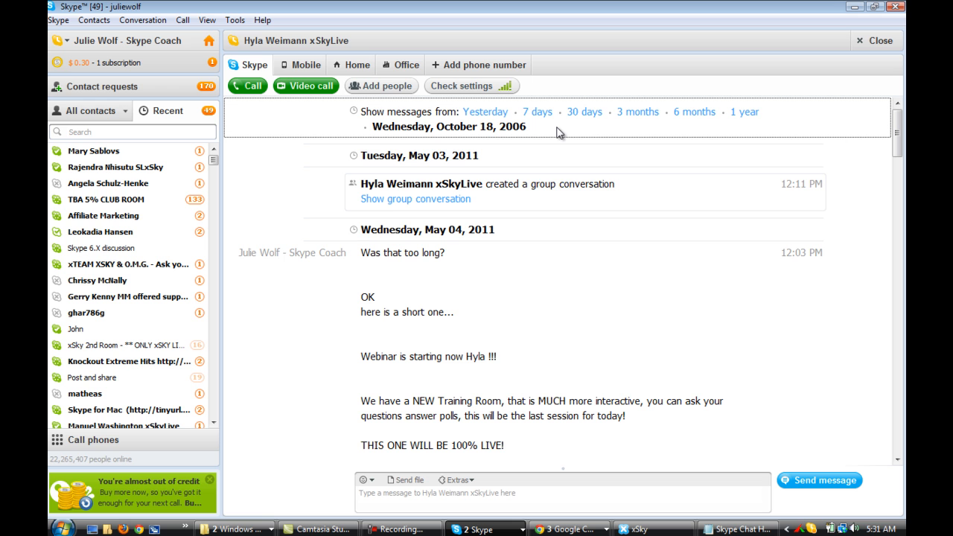
mouse_move(545, 135)
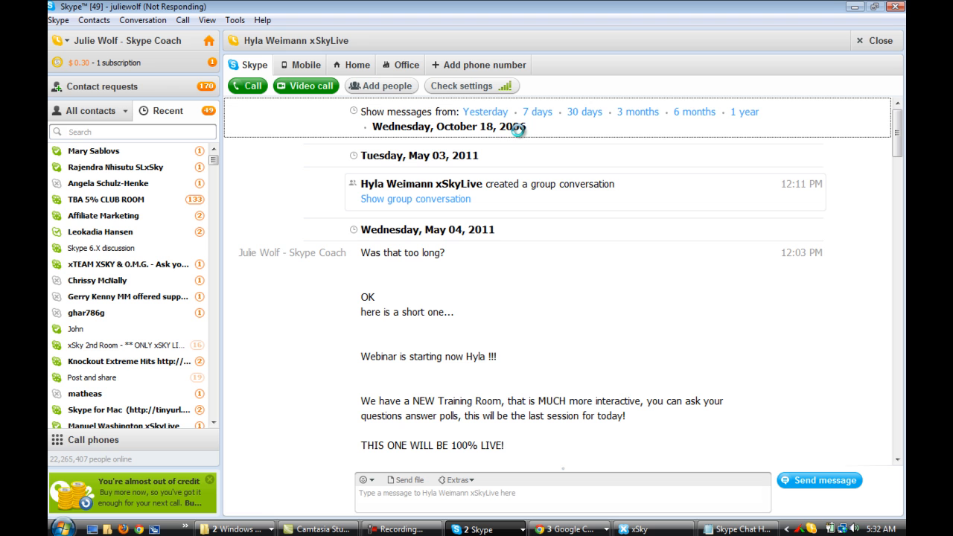
mouse_move(557, 144)
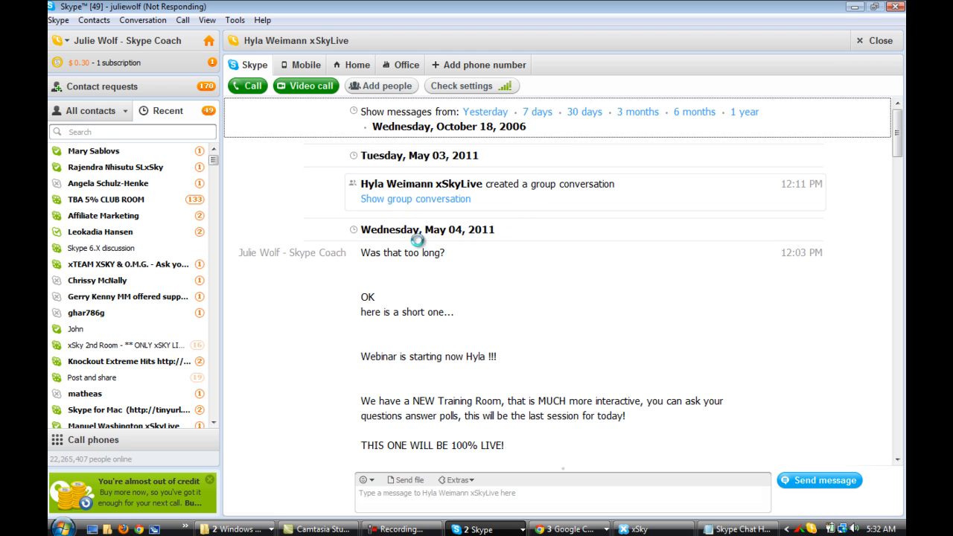
mouse_move(409, 249)
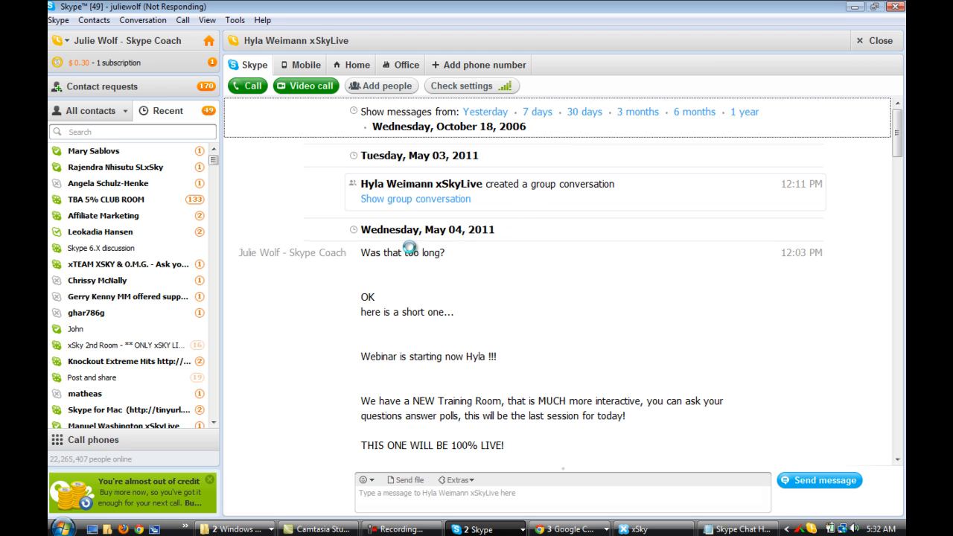
mouse_move(496, 256)
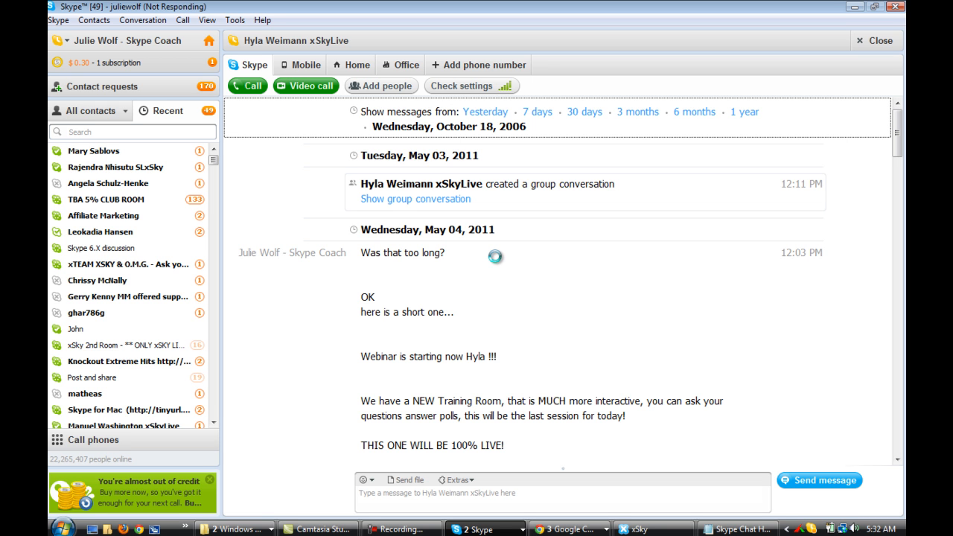
left_click(124, 426)
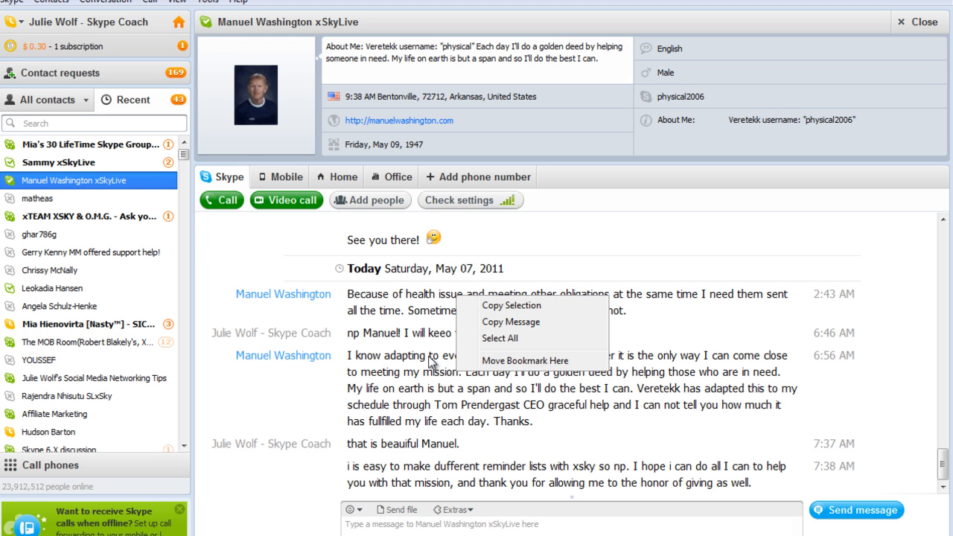
mouse_move(524, 360)
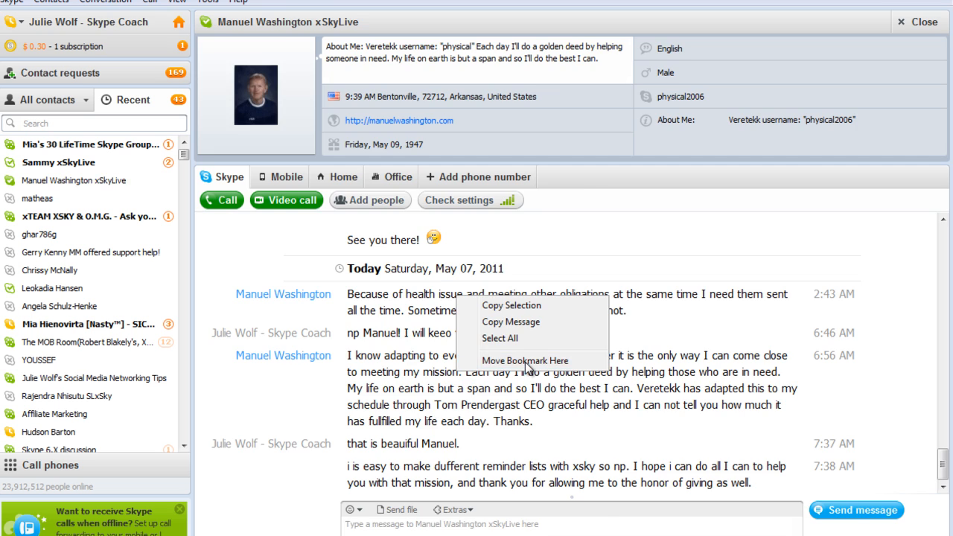
- Move the read bookmark so later messages show as 2 new, then go to Skype Home
left_click(177, 22)
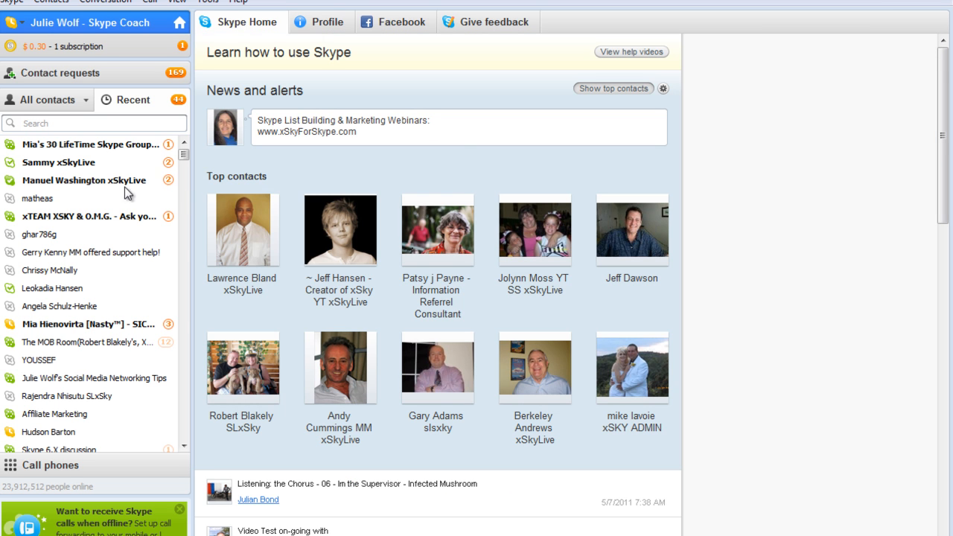
mouse_move(166, 195)
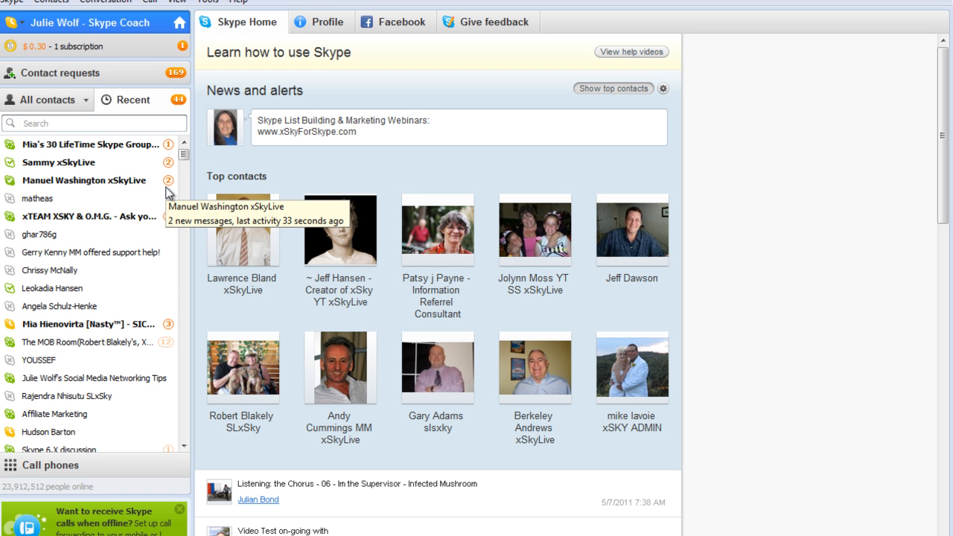
mouse_move(172, 193)
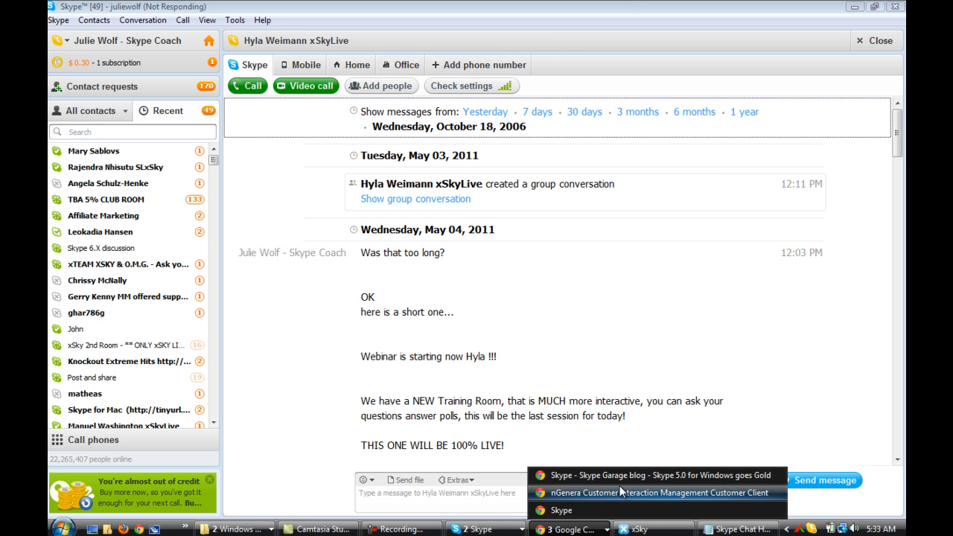
left_click(655, 492)
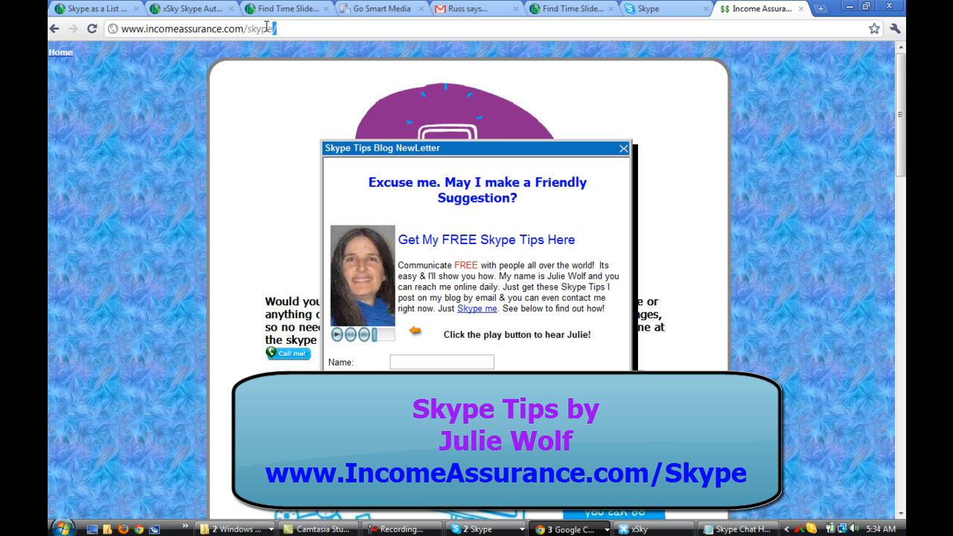
left_click(194, 28)
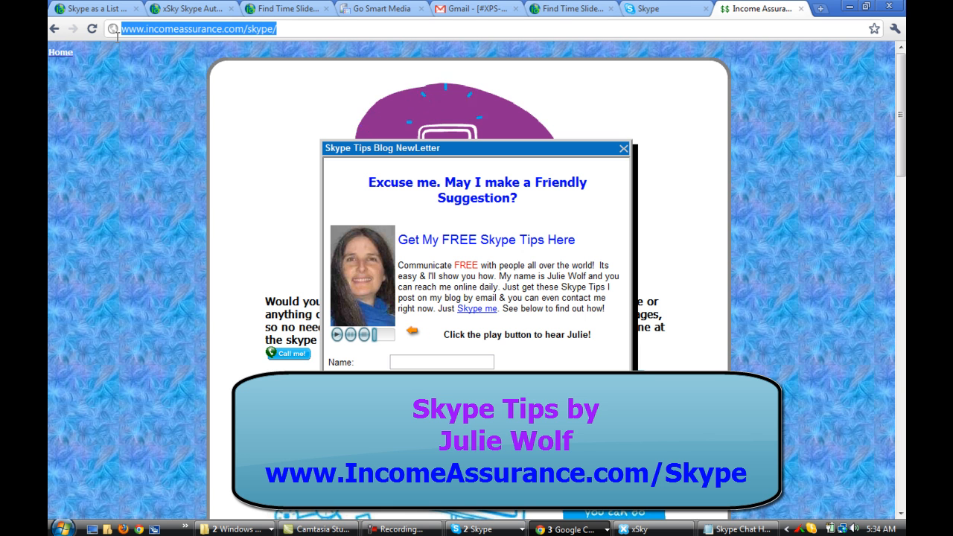